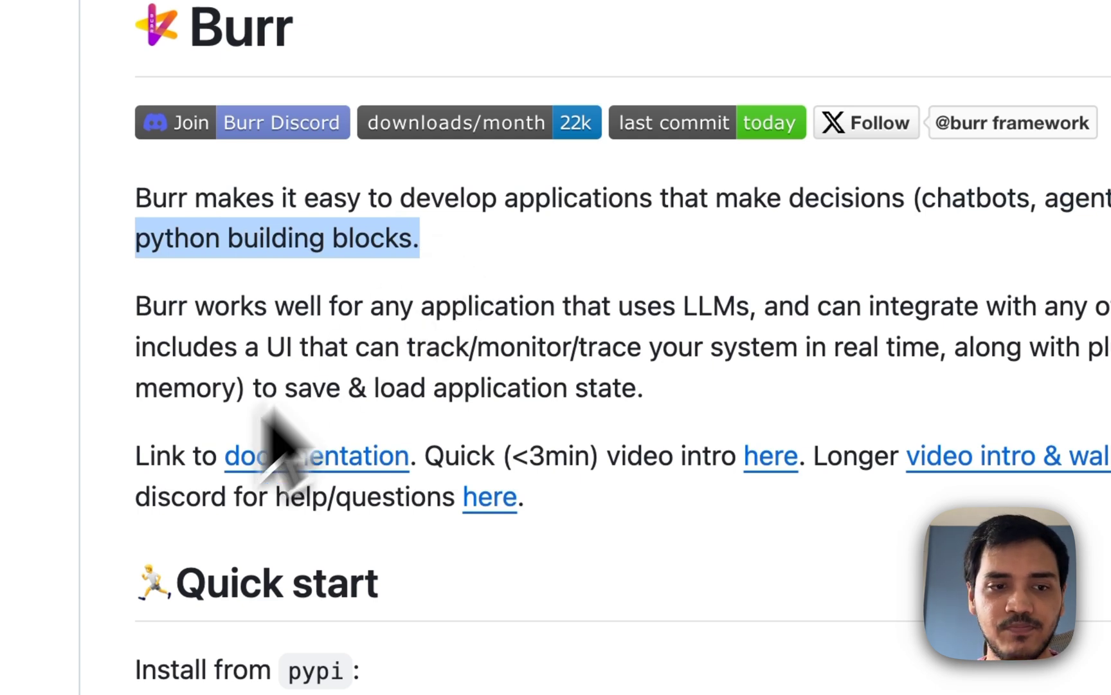
# Scroll through the Burr repository README on GitHub.
pyautogui.scroll(-3)
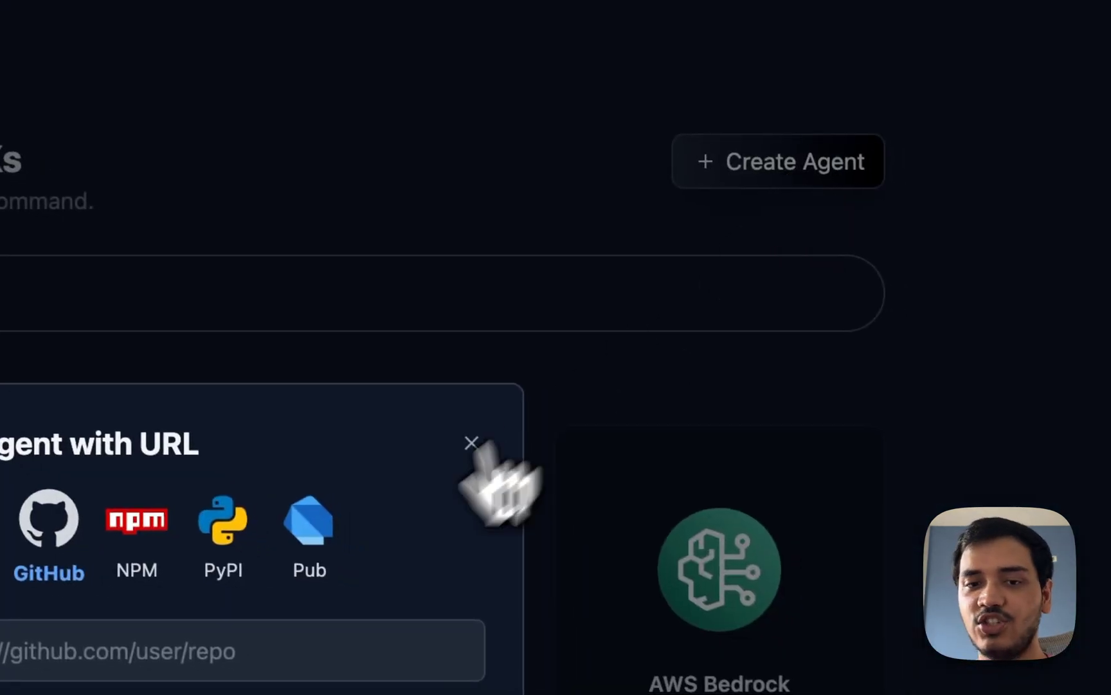
pyautogui.click(516, 255)
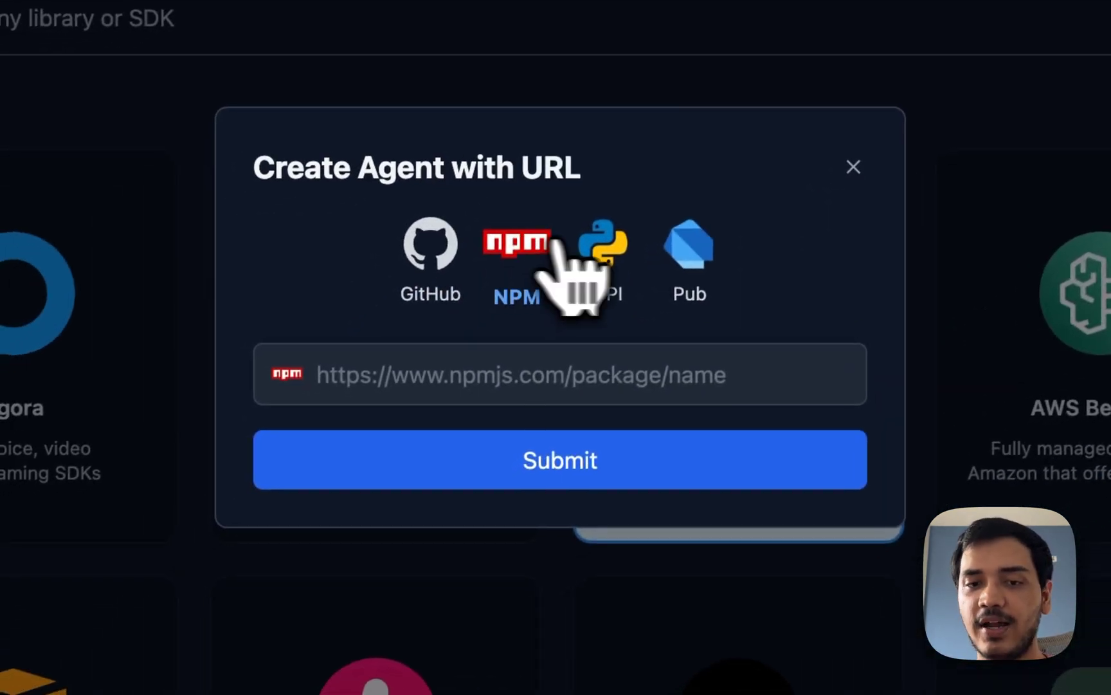
pyautogui.click(430, 245)
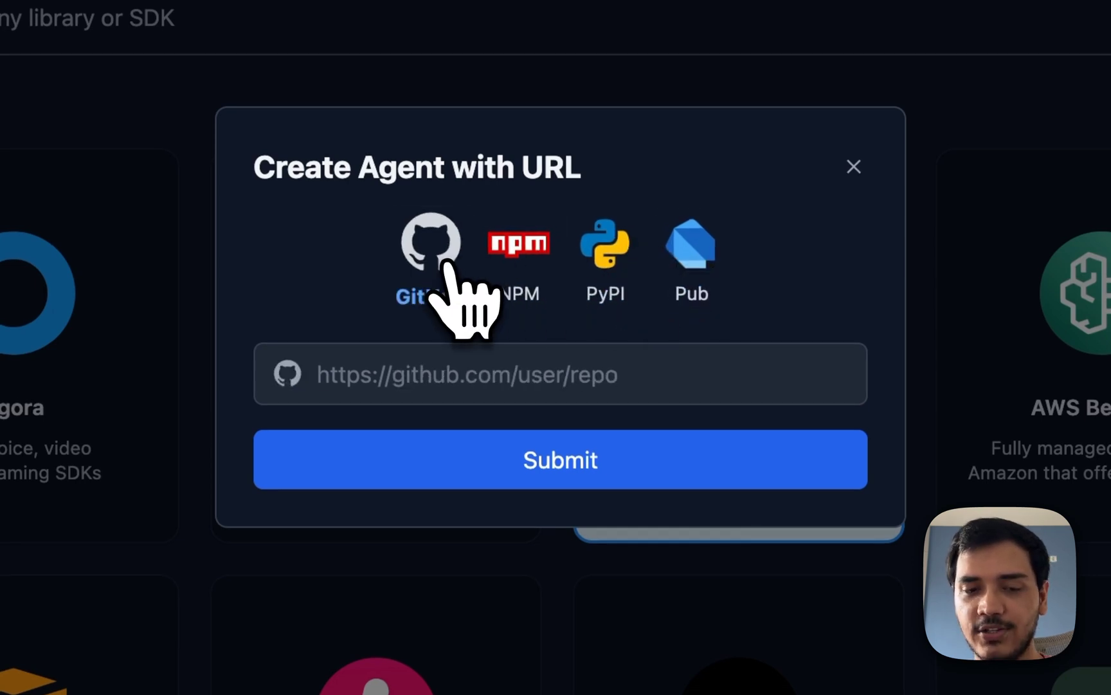
pyautogui.write('https://github.com/DAGWorks-Inc/burr')
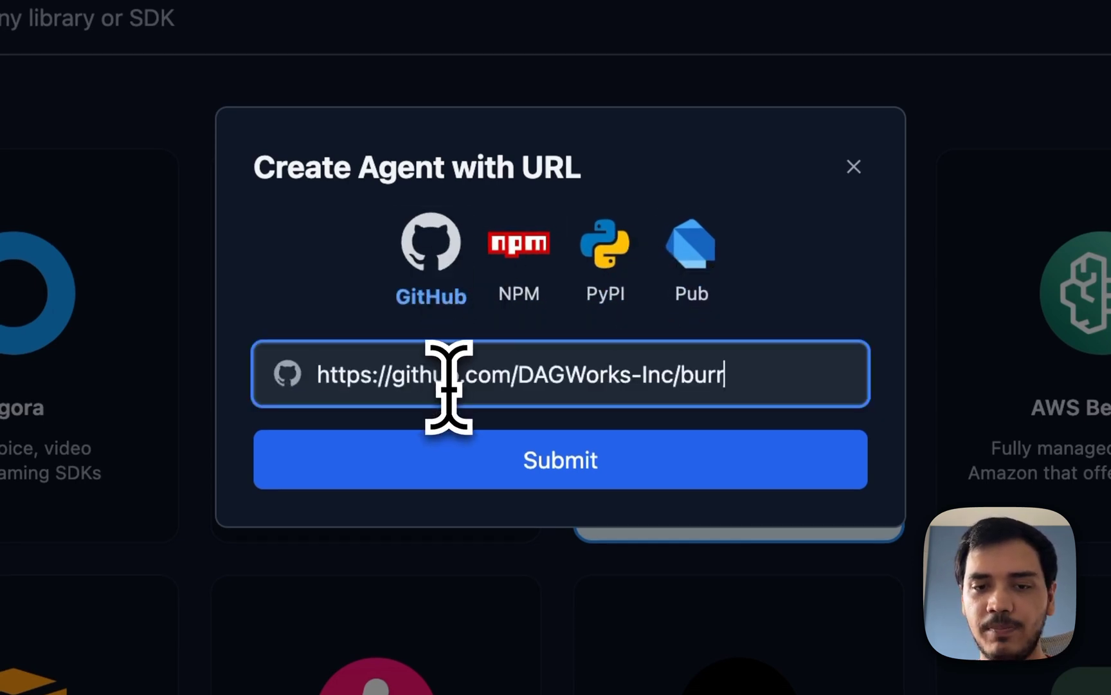
pyautogui.click(559, 459)
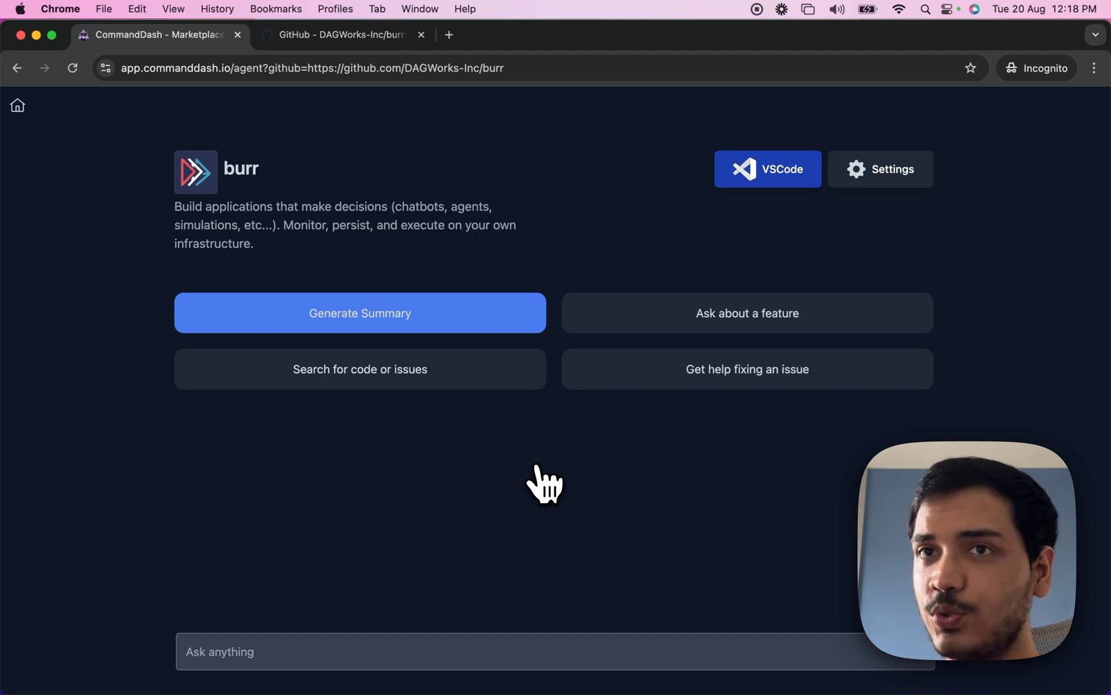
# Ask the burr agent to create a simple chatbot that summarizes a paragraph.
pyautogui.click(283, 651)
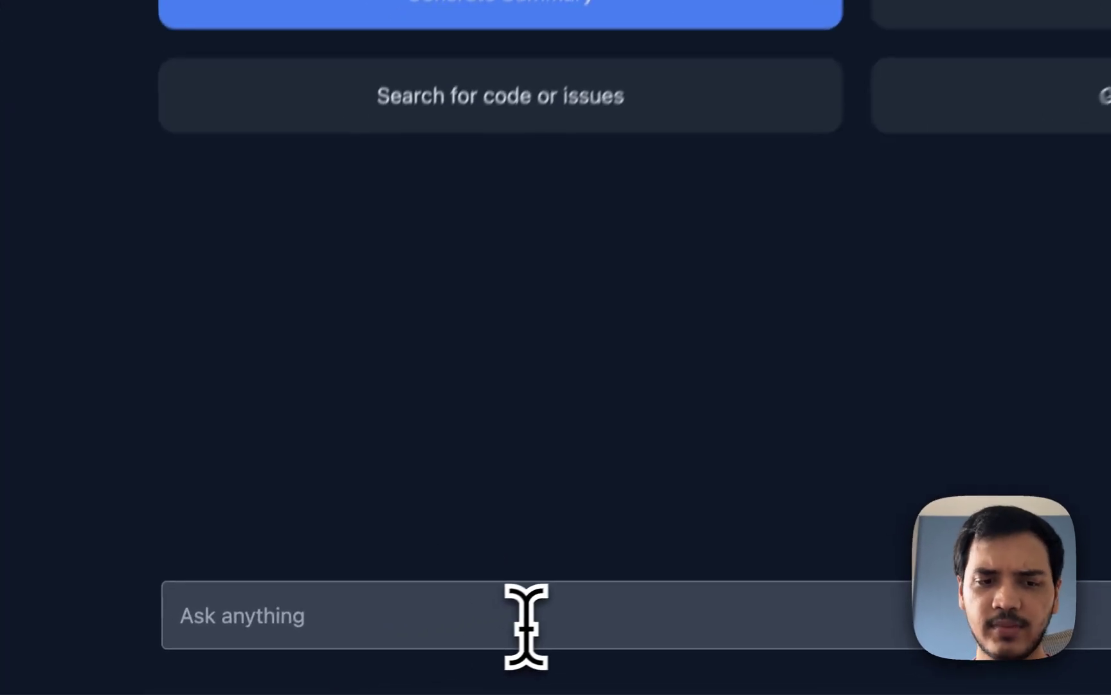
pyautogui.write('Hey! ceate')
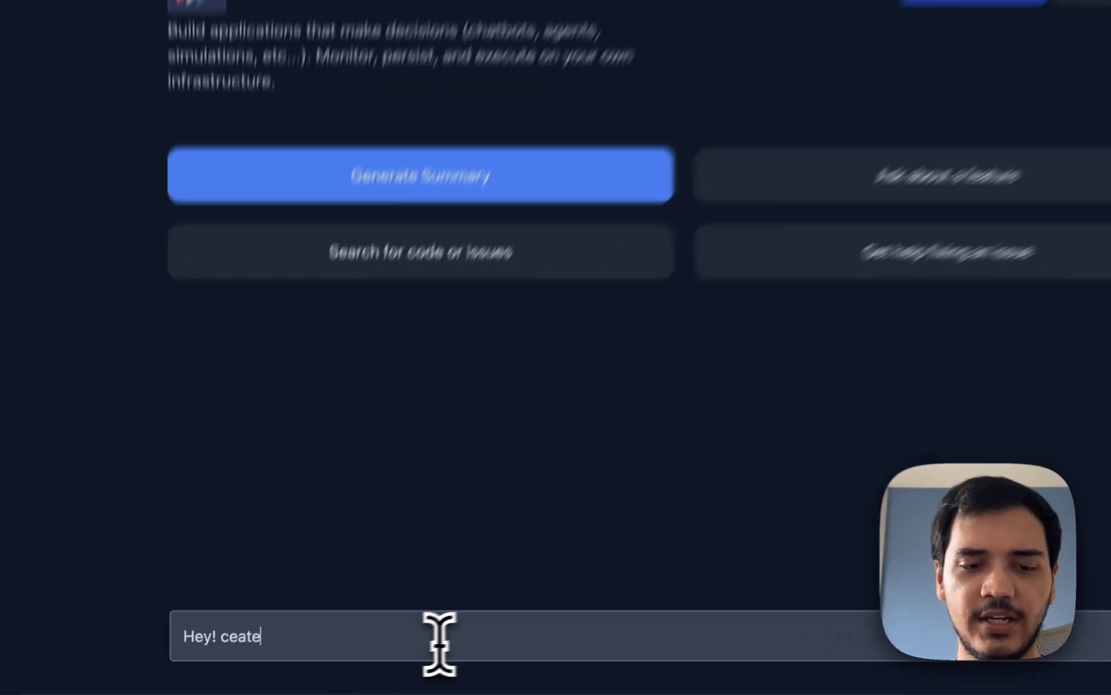
pyautogui.write('create me')
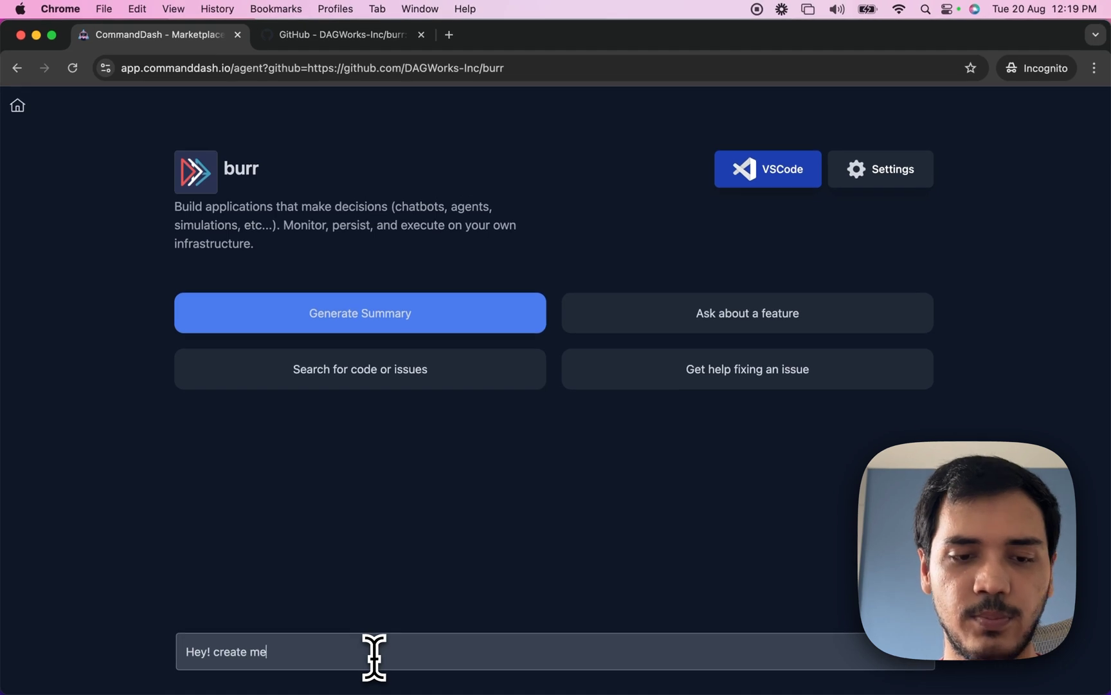
pyautogui.write('a simple')
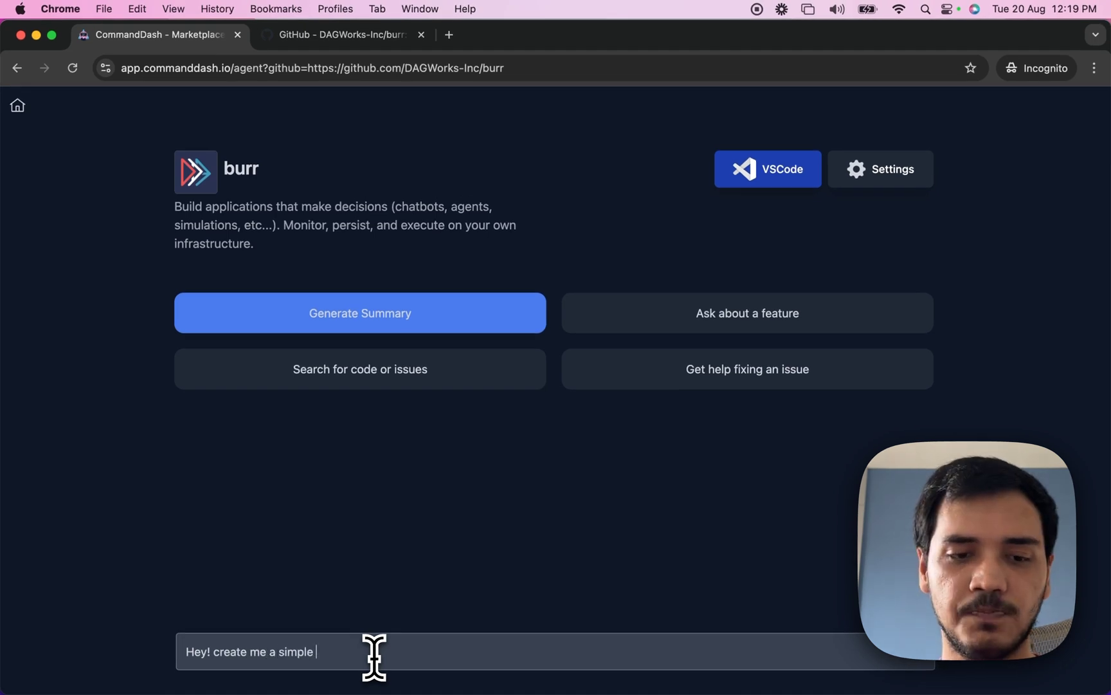
pyautogui.write('chatbot that su')
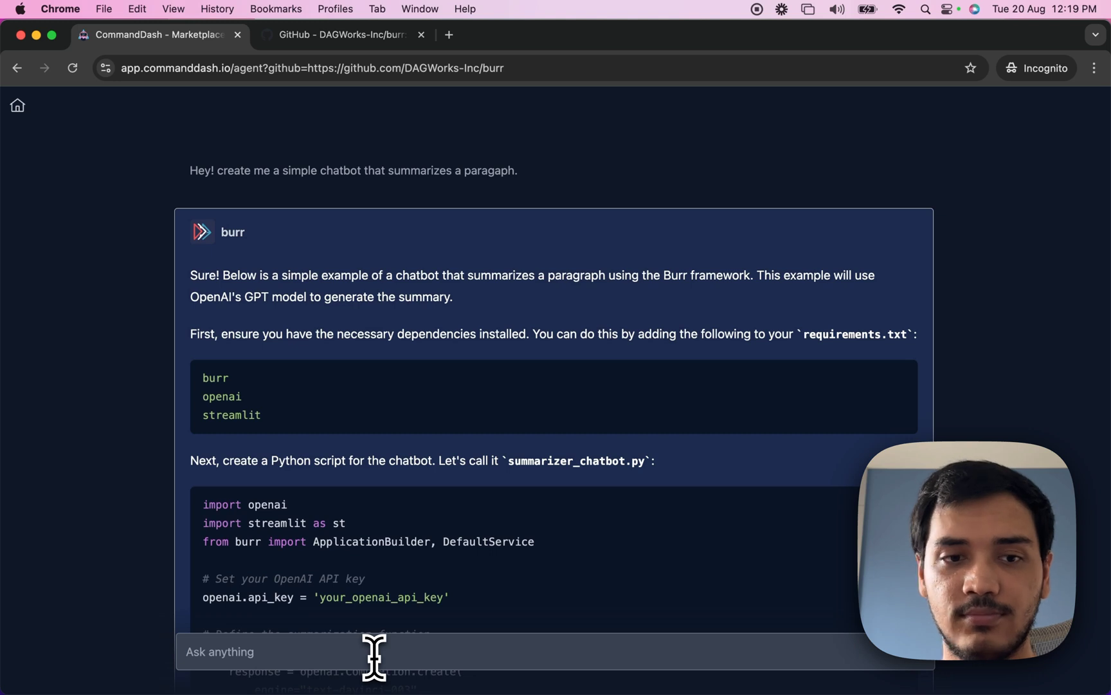
# Scroll through the agent's answer to review the dependencies and generated Python script.
pyautogui.scroll(-3)
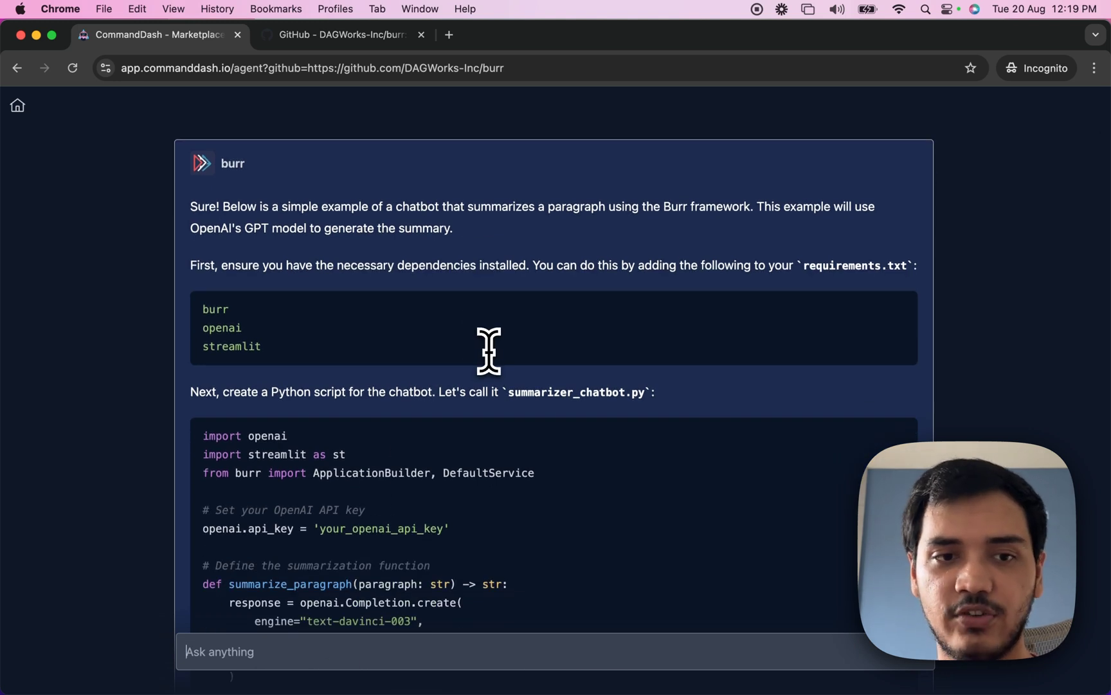
pyautogui.scroll(-3)
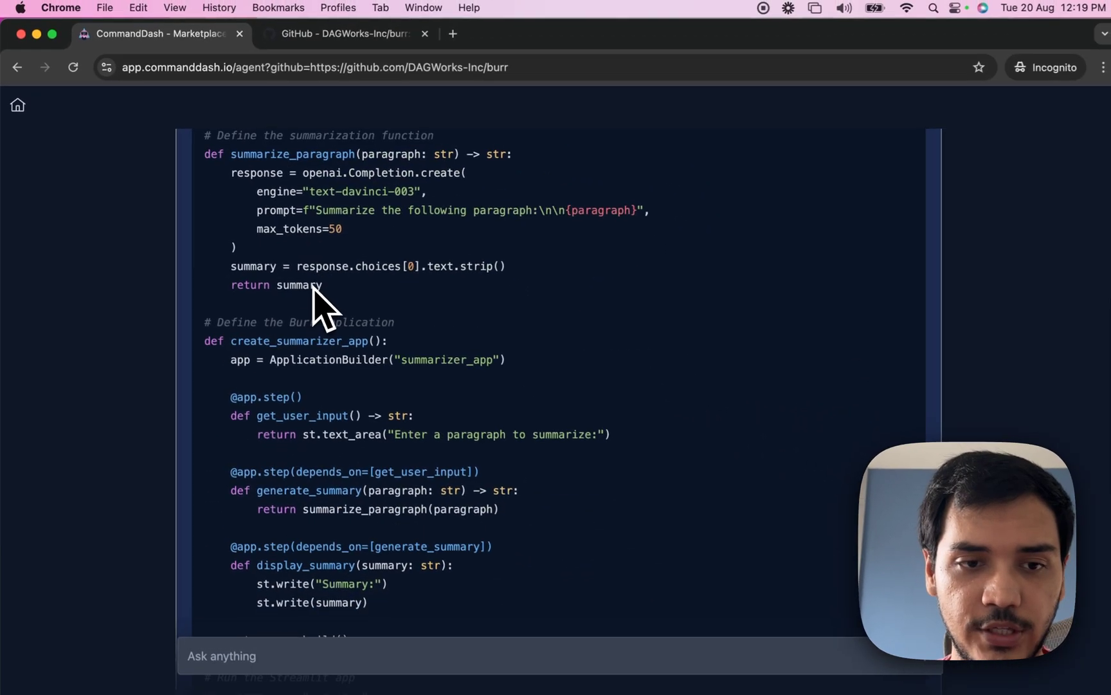
pyautogui.scroll(-3)
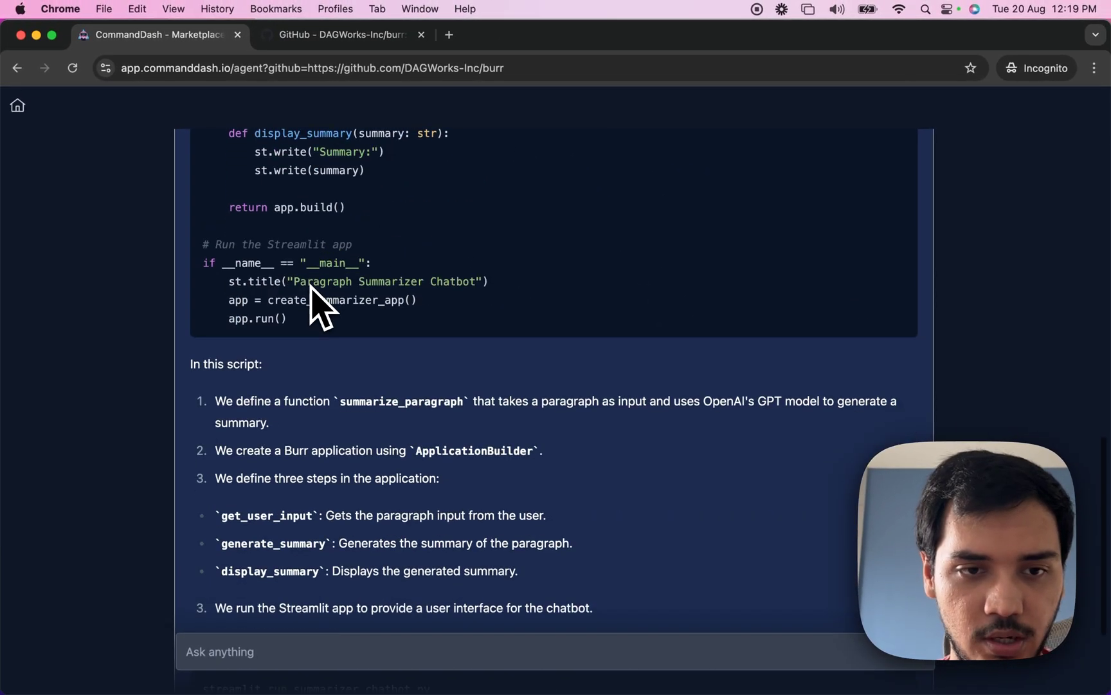
pyautogui.scroll(-3)
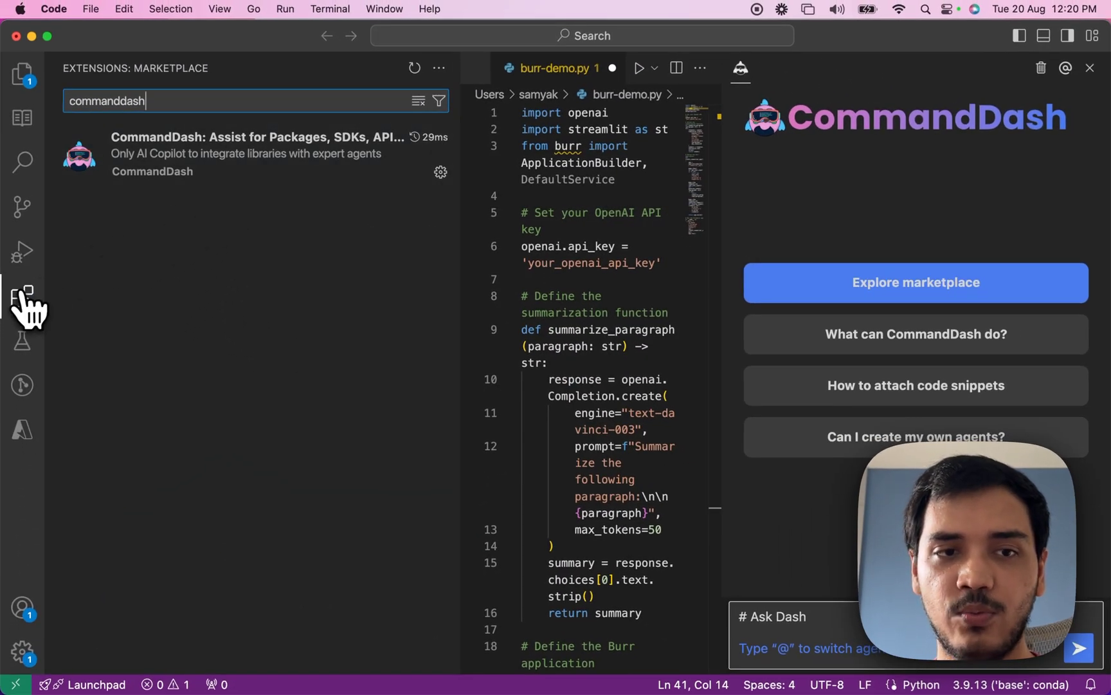
# Install the burr agent from the CommandDash marketplace by searching 'bur'.
pyautogui.click(21, 296)
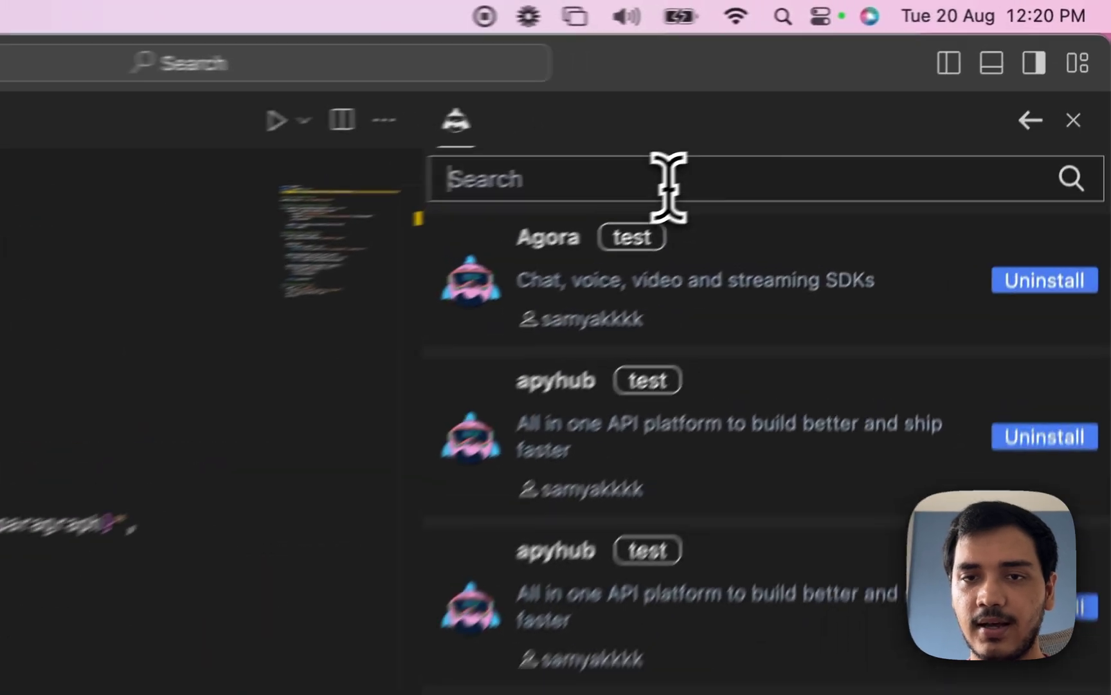
pyautogui.write('bur')
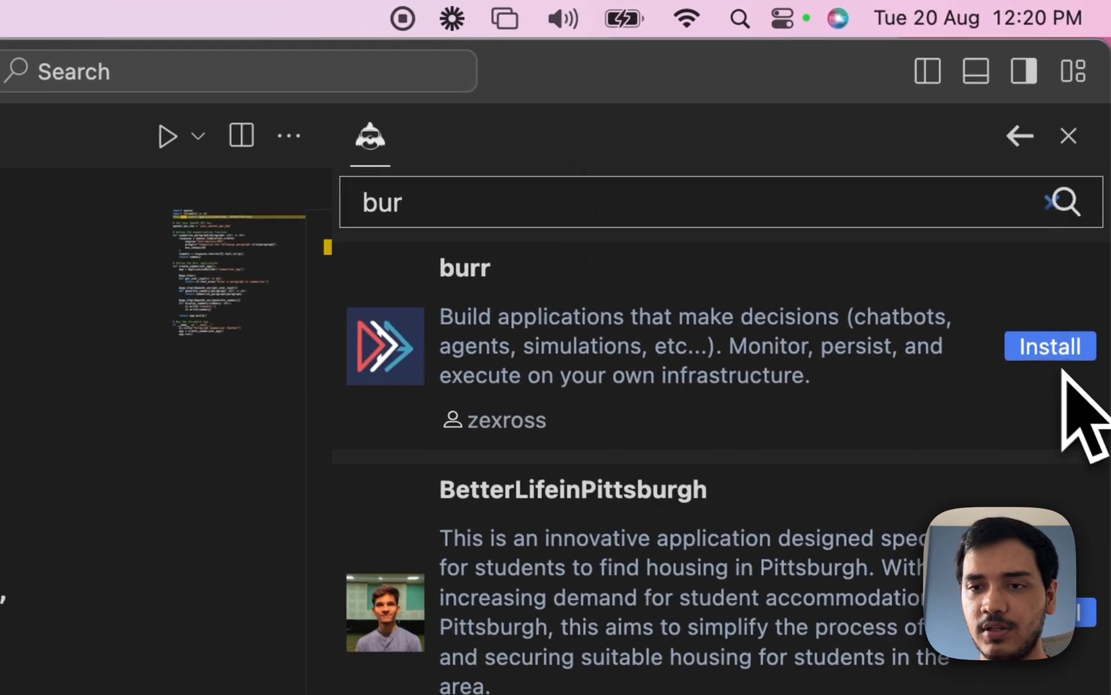
pyautogui.click(1050, 346)
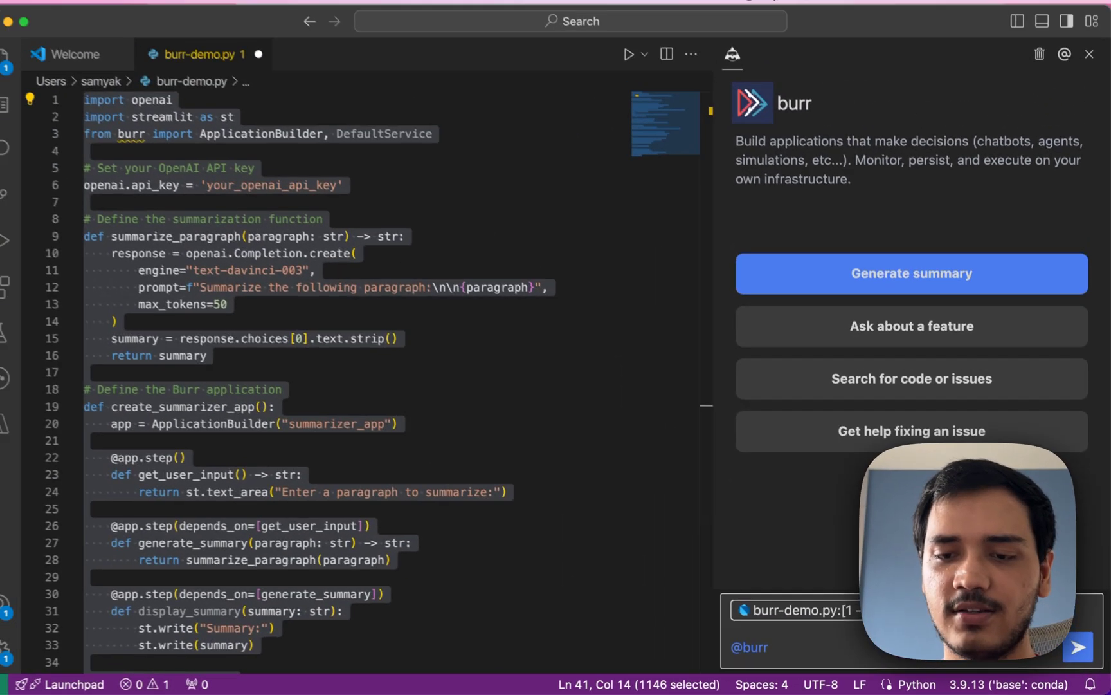
pyautogui.write('u')
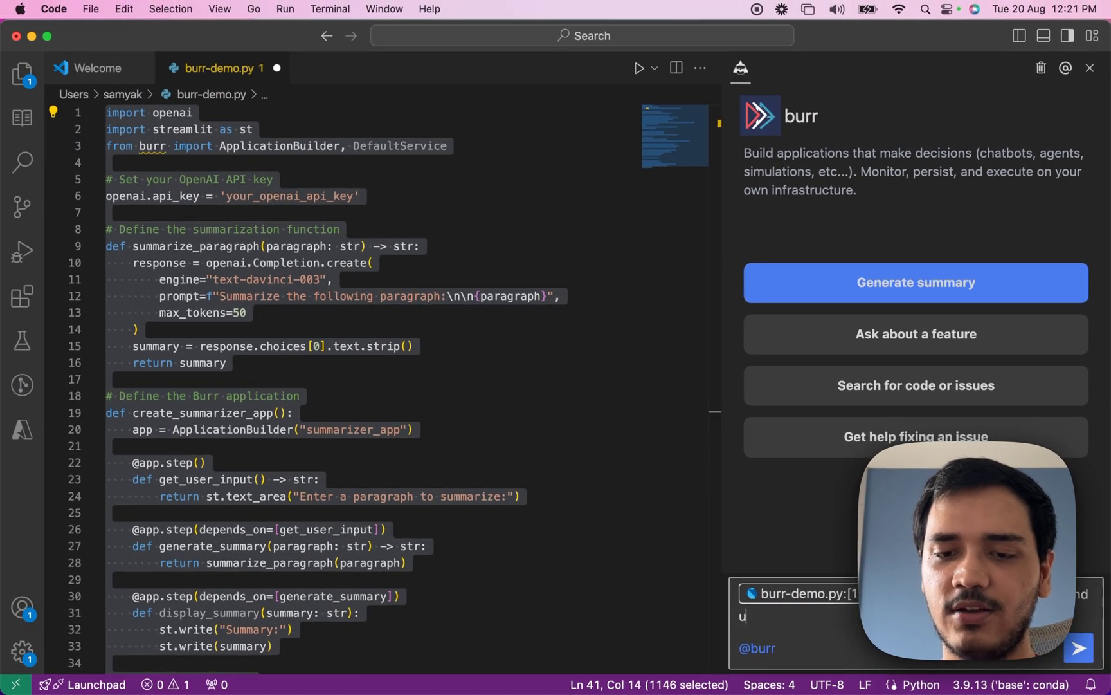
pyautogui.click(1078, 646)
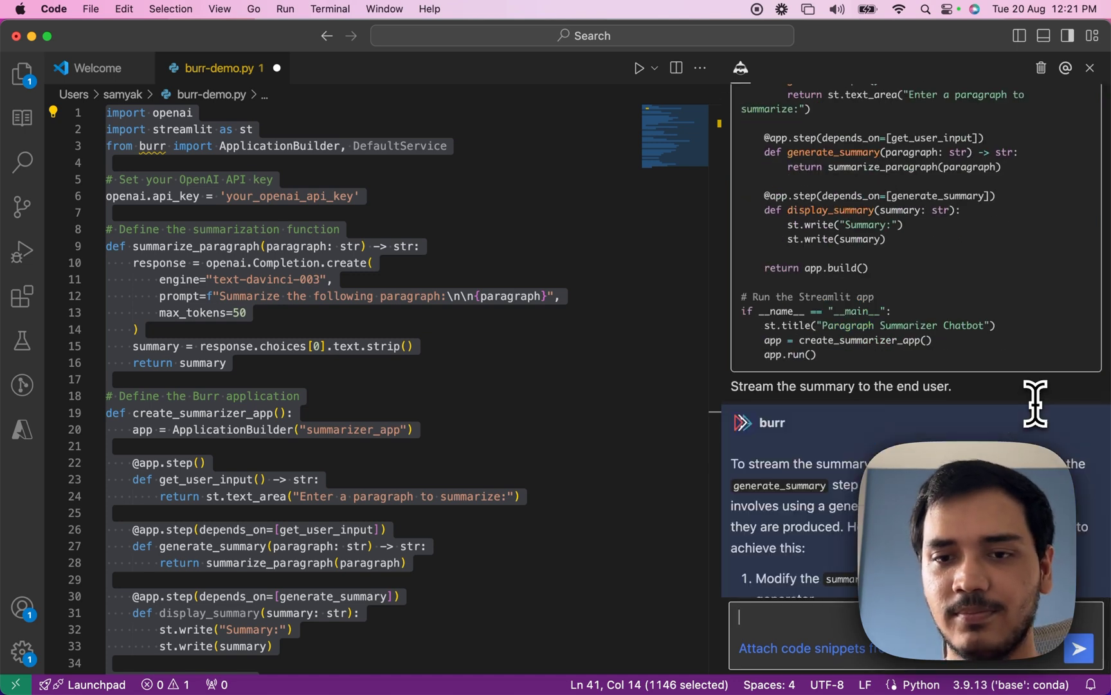
pyautogui.scroll(-3)
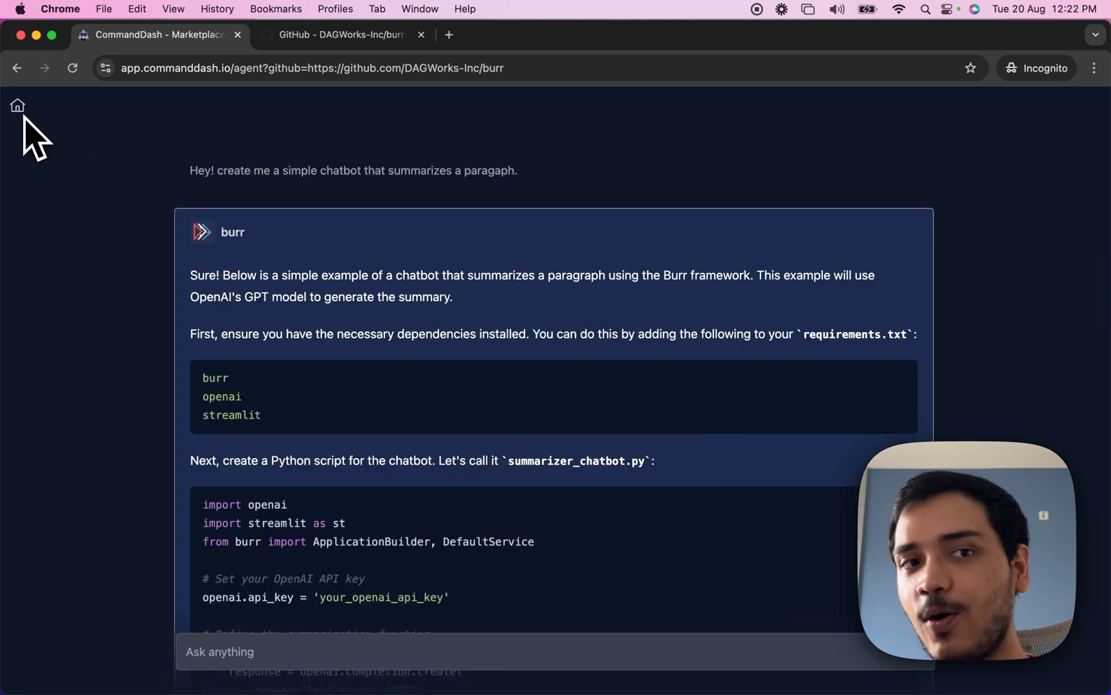
# Return to the marketplace home and start creating a new agent from a URL.
pyautogui.click(16, 105)
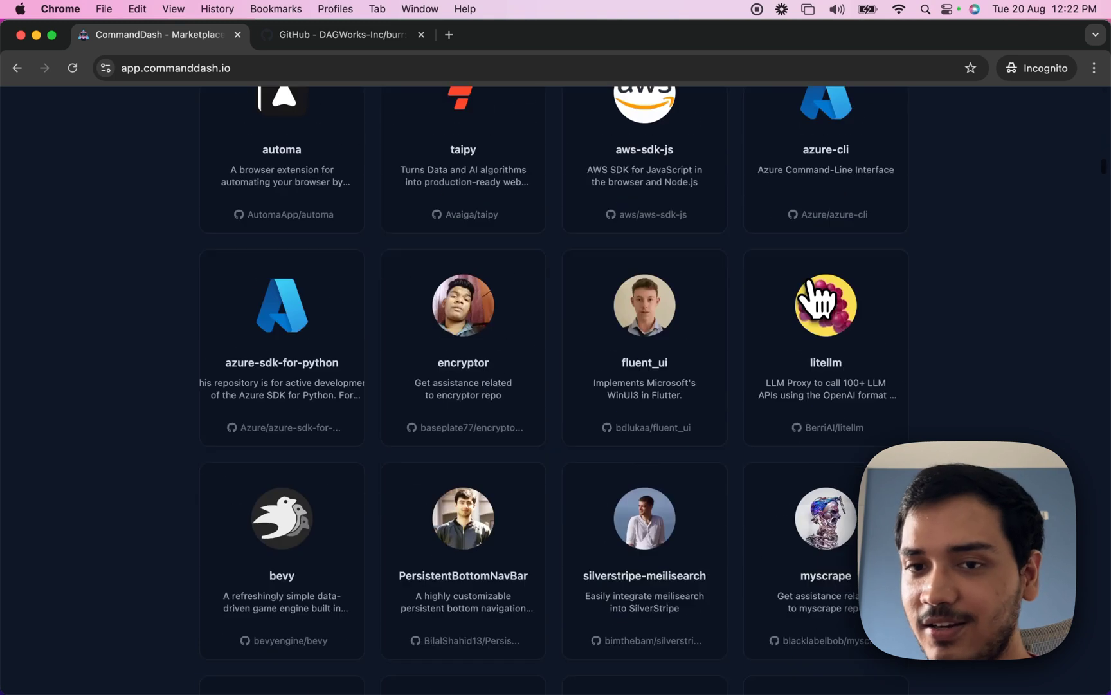
pyautogui.click(856, 175)
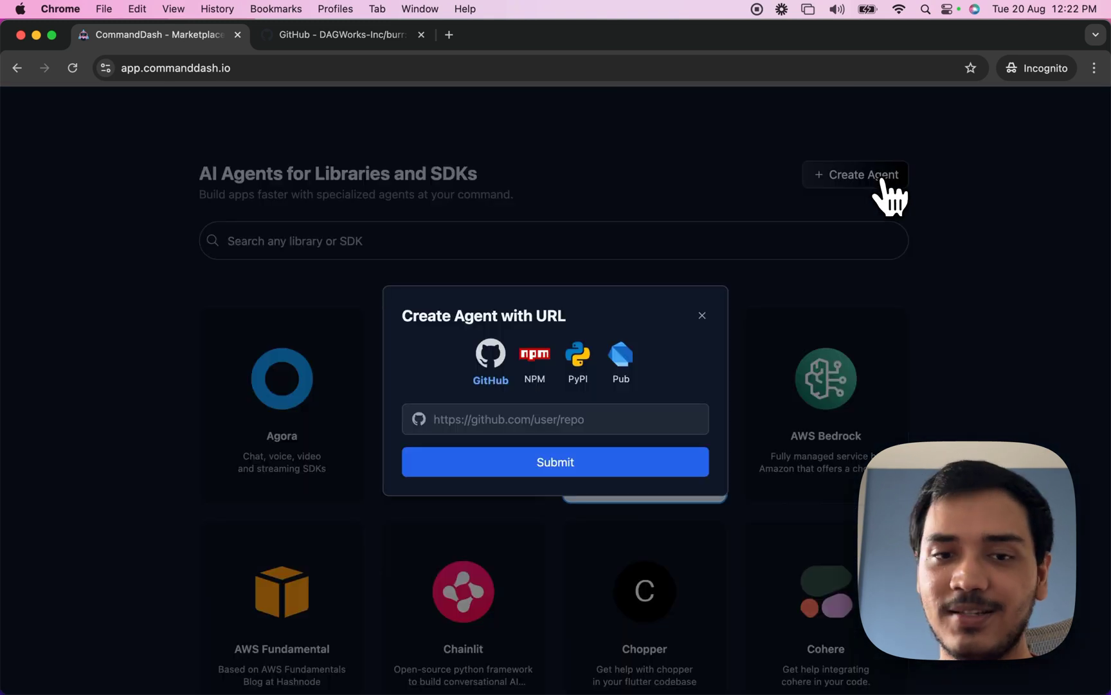